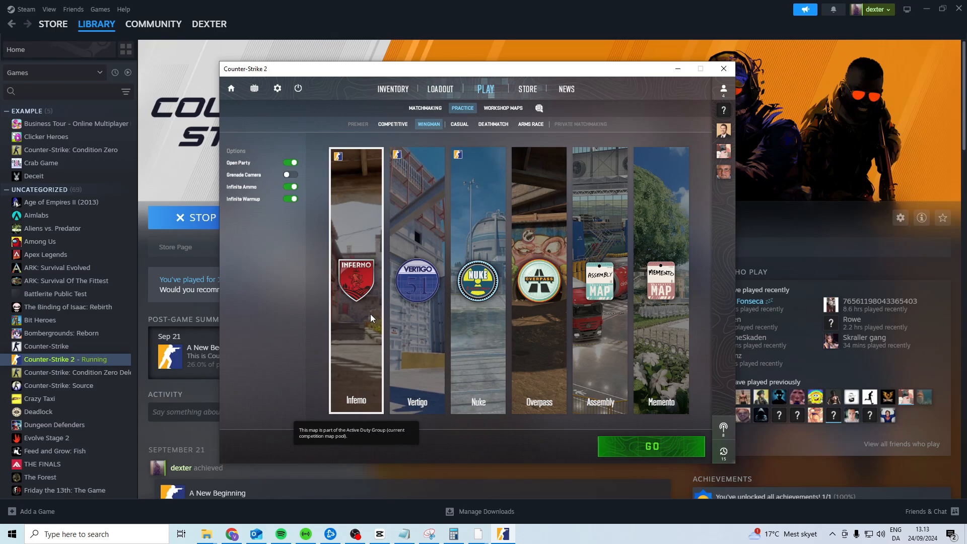
- Launch the Wingman practice match on Inferno with GO
click(651, 447)
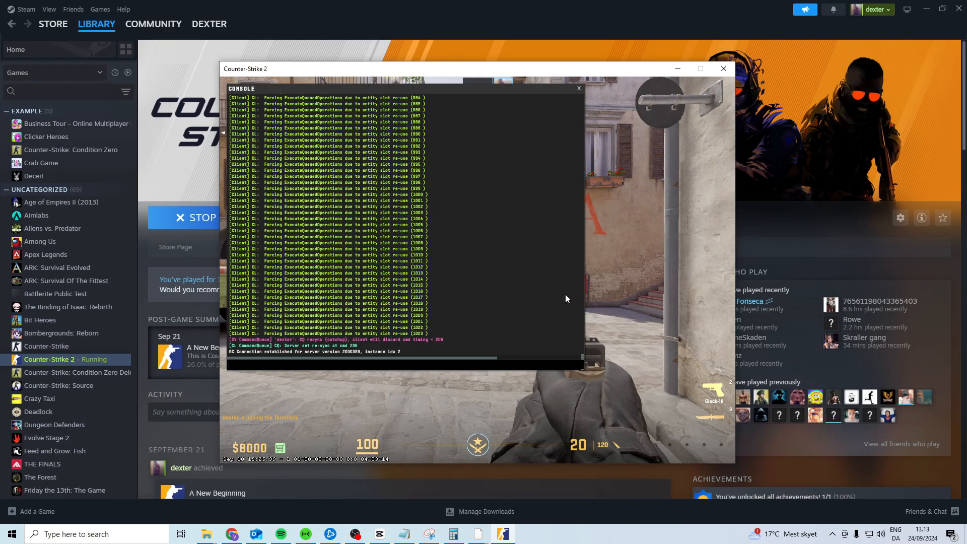
- Add bots to the match with the bot_add console command
text(bot_add)
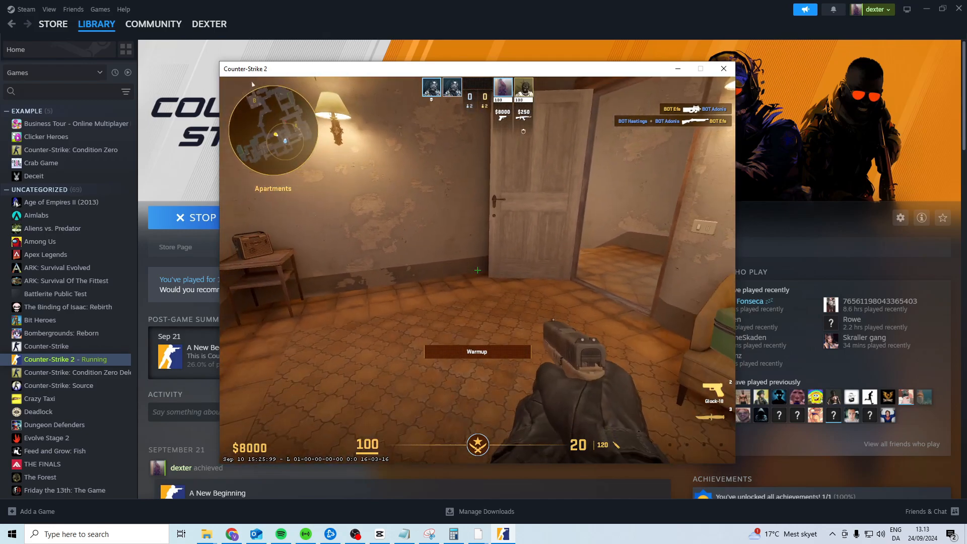
- Exit the match to the main menu, confirming YES in the Leave Match dialog
key(Escape)
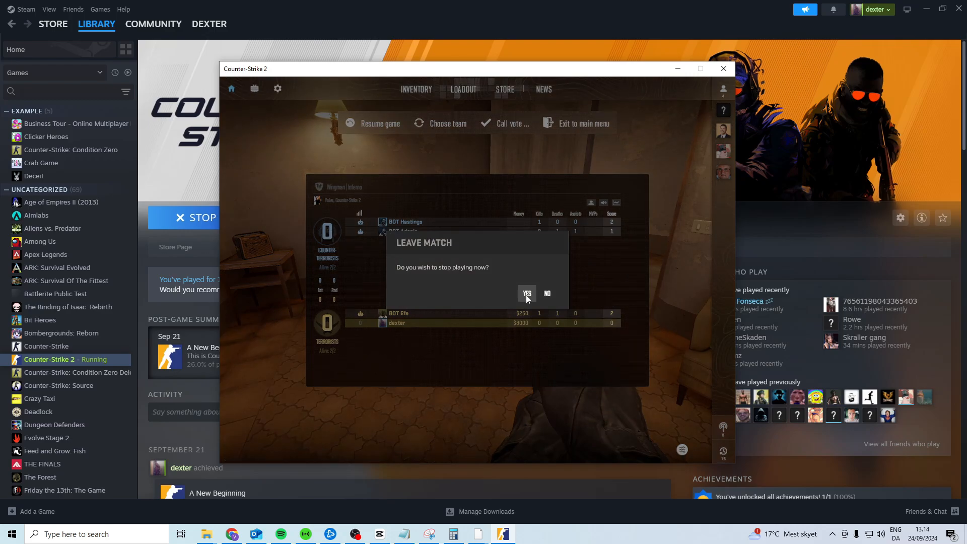
click(526, 293)
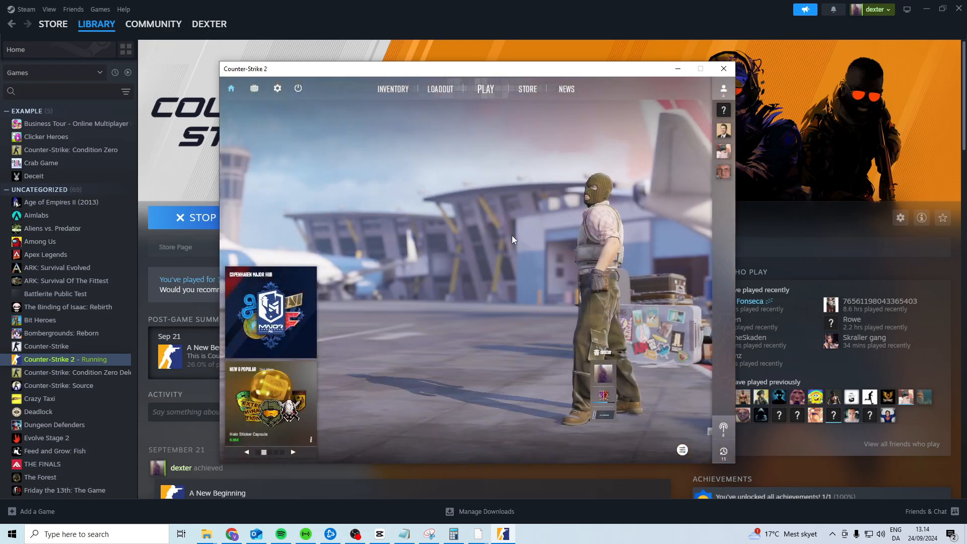